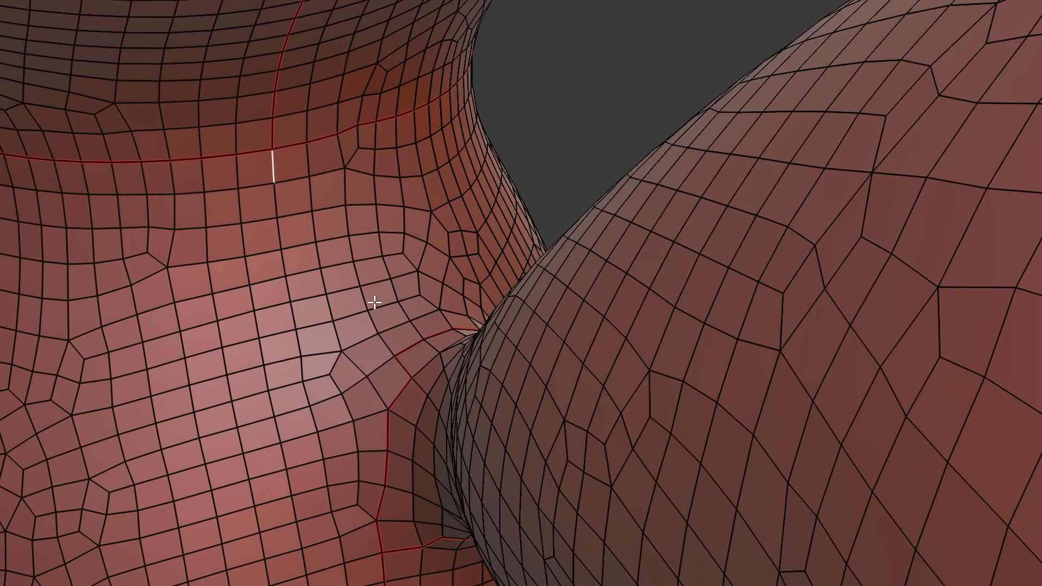
# Step: Mark the selected edge loop on the teddy bear as a UV seam
pyautogui.rightClick(375, 306)
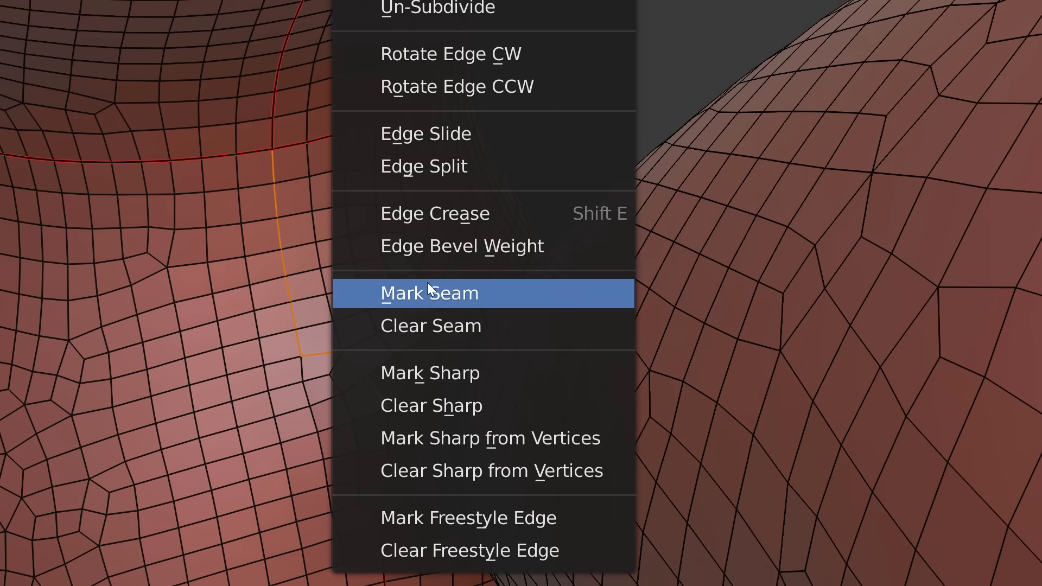
pyautogui.click(430, 293)
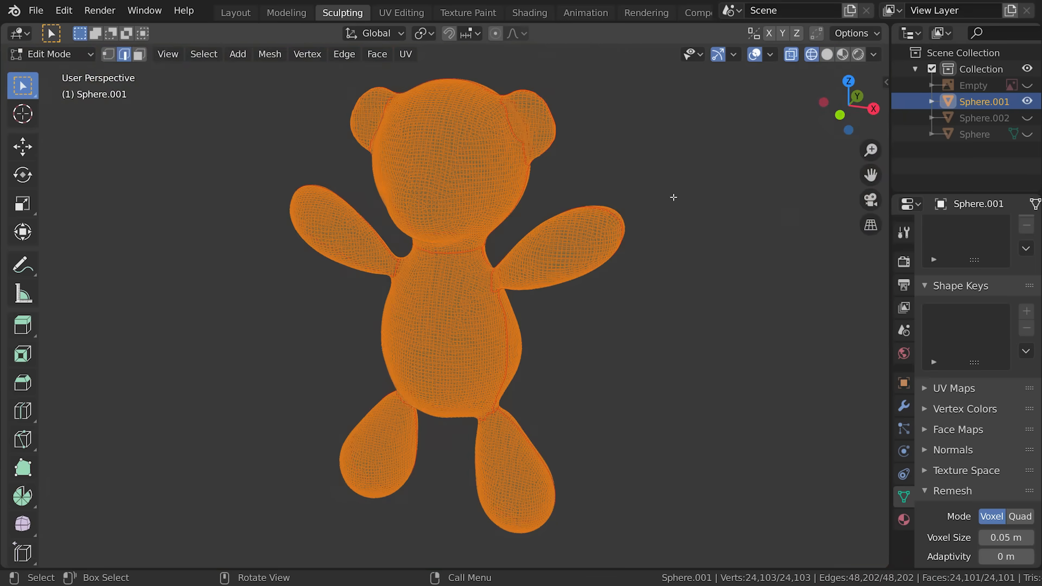
# Step: Switch to the UV Editing workspace to lay out the bear's UV islands
pyautogui.click(400, 12)
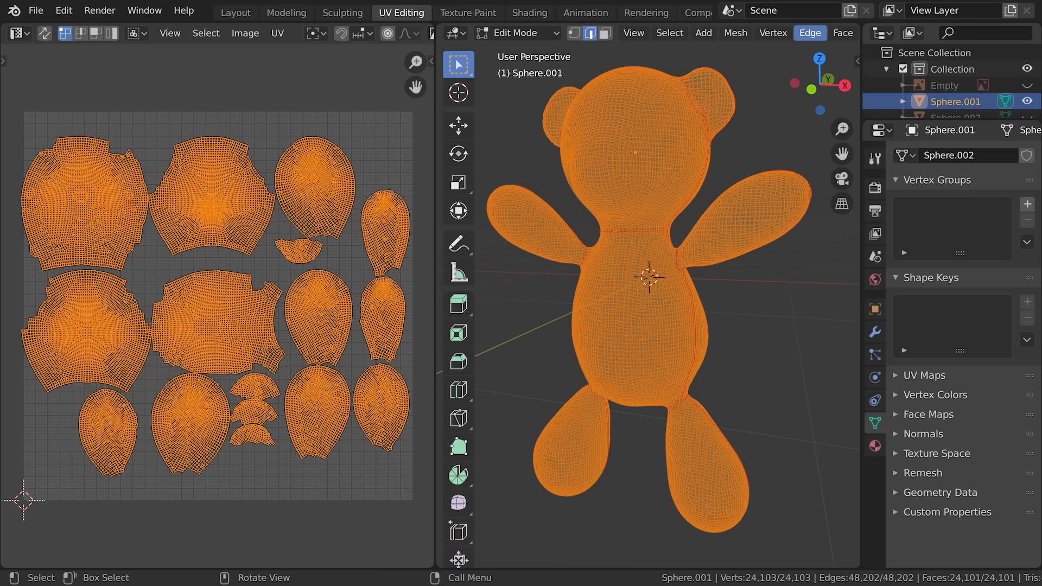
pyautogui.click(528, 12)
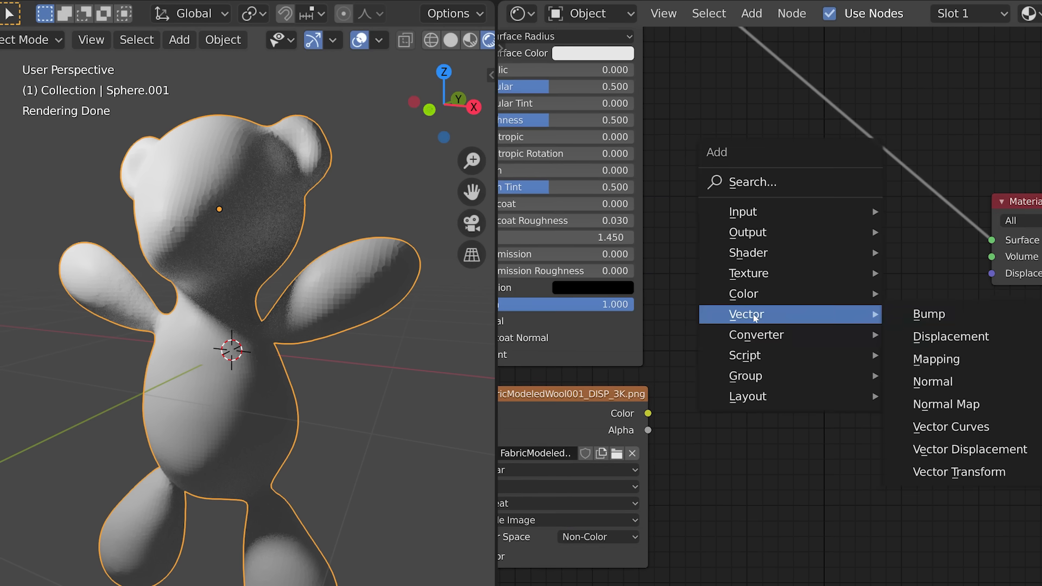
# Step: Add a Displacement node to the bear's knitted material
pyautogui.click(951, 337)
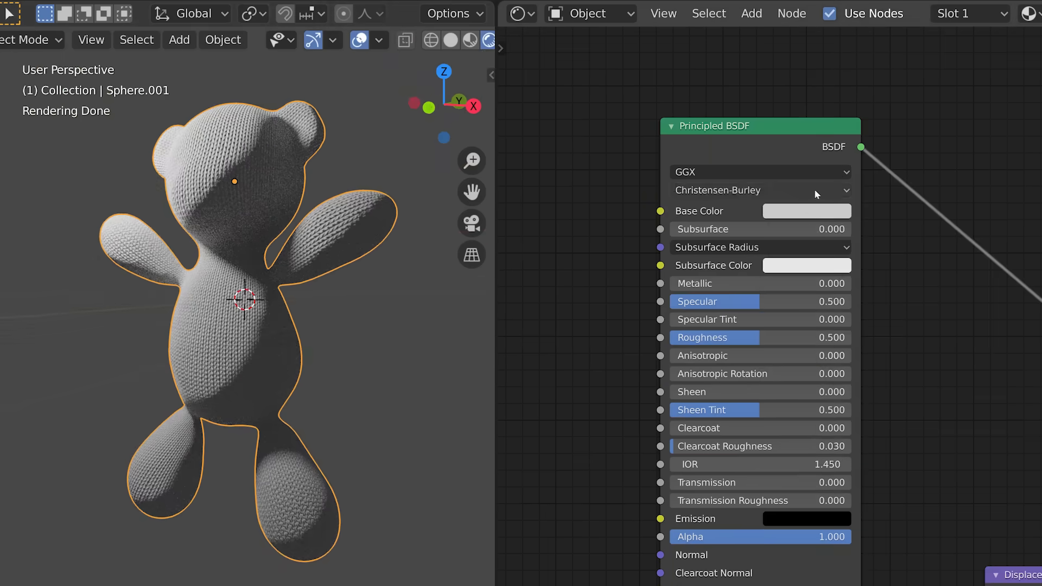
# Step: Set the Principled BSDF base colour to orange
pyautogui.click(806, 211)
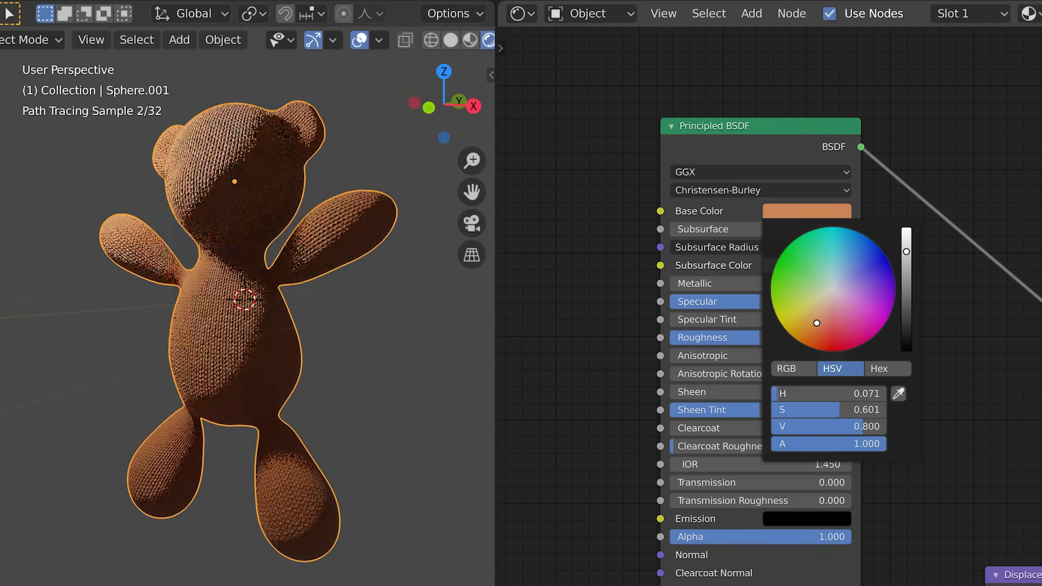
pyautogui.click(632, 319)
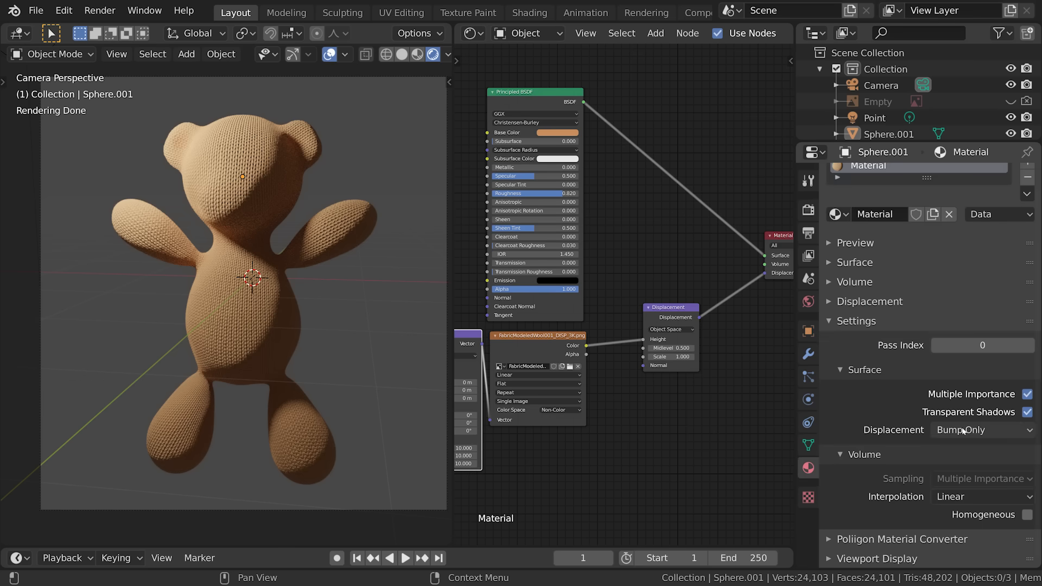
# Step: Change the material's Displacement method from Bump Only to Displacement Only
pyautogui.click(983, 430)
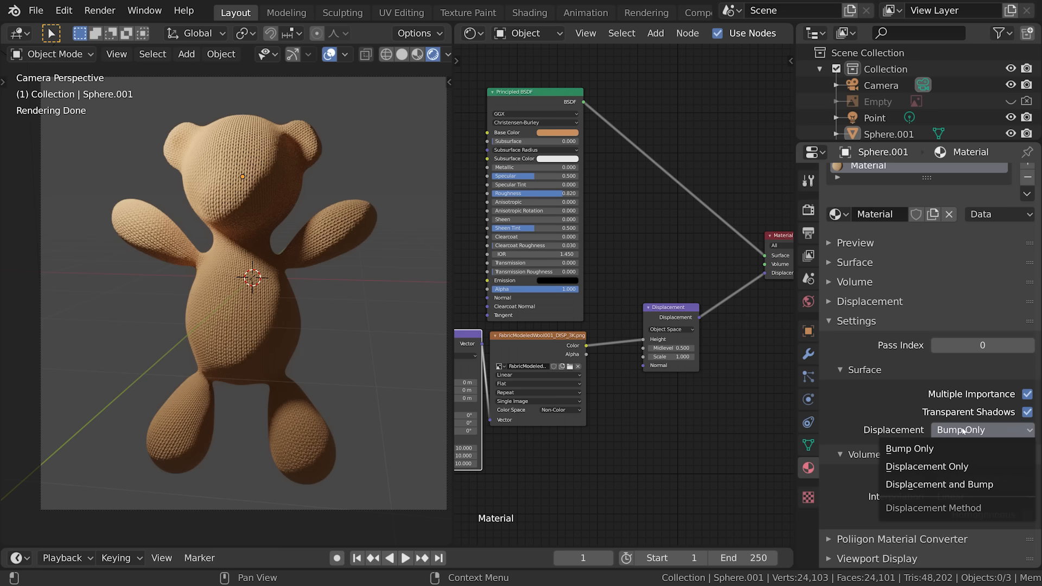
pyautogui.click(939, 484)
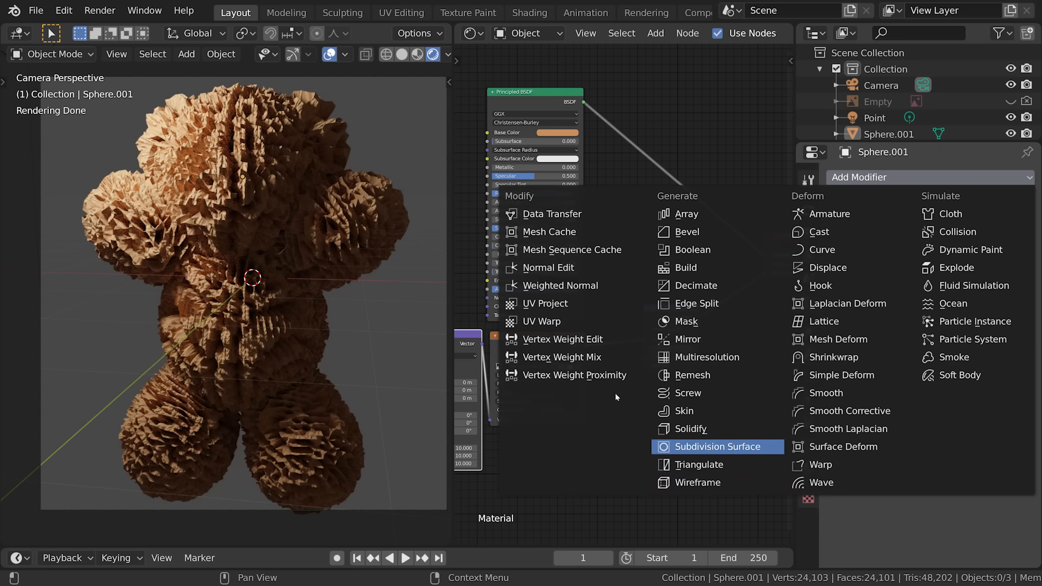
# Step: Add a level-3 Subdivision Surface modifier, set displacement scale 0.050, and inspect the wireframe
pyautogui.click(719, 446)
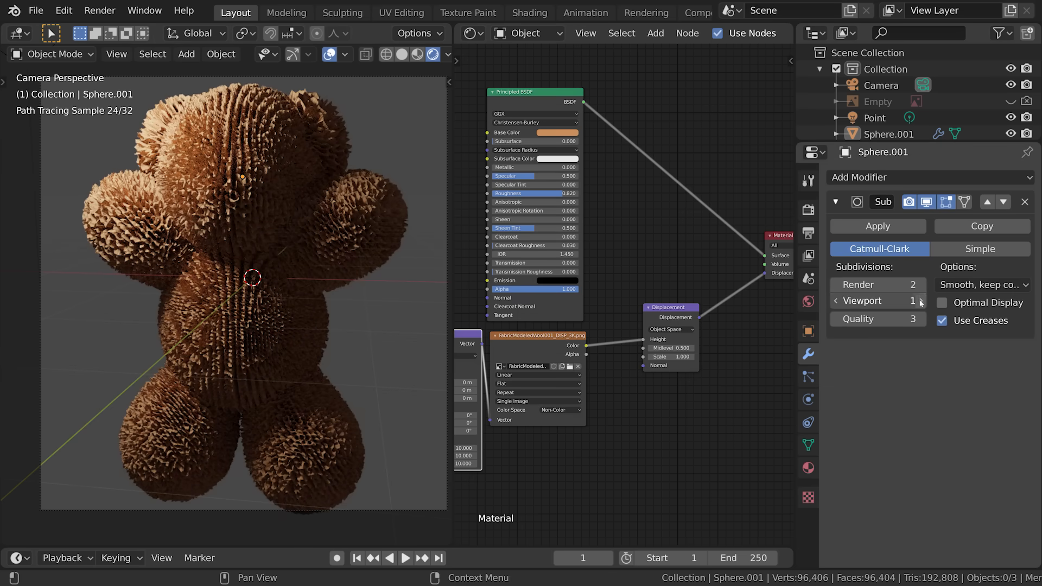
pyautogui.click(919, 300)
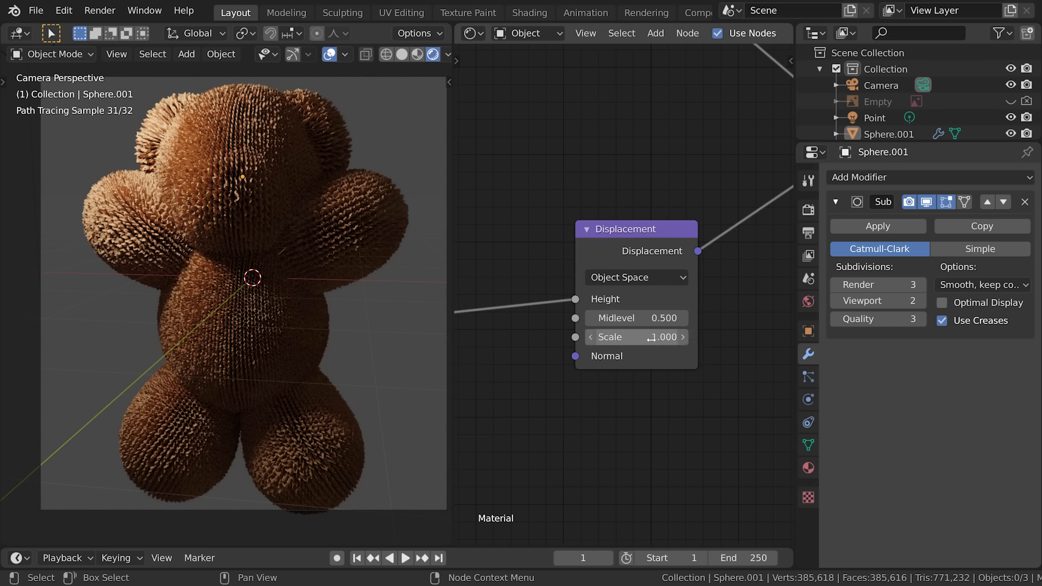
pyautogui.click(635, 337)
pyautogui.write('0.050')
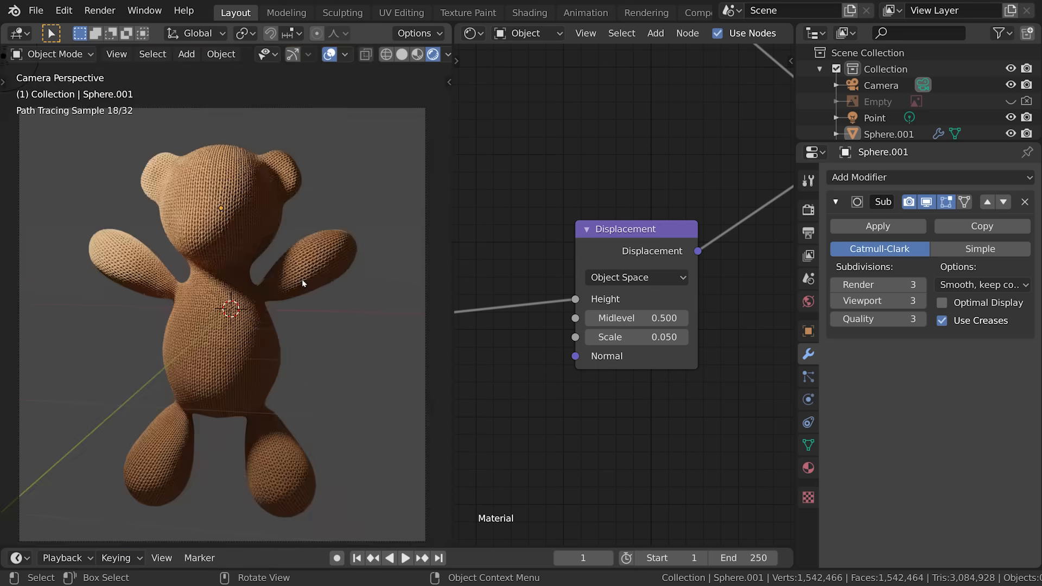
pyautogui.press('Tab')
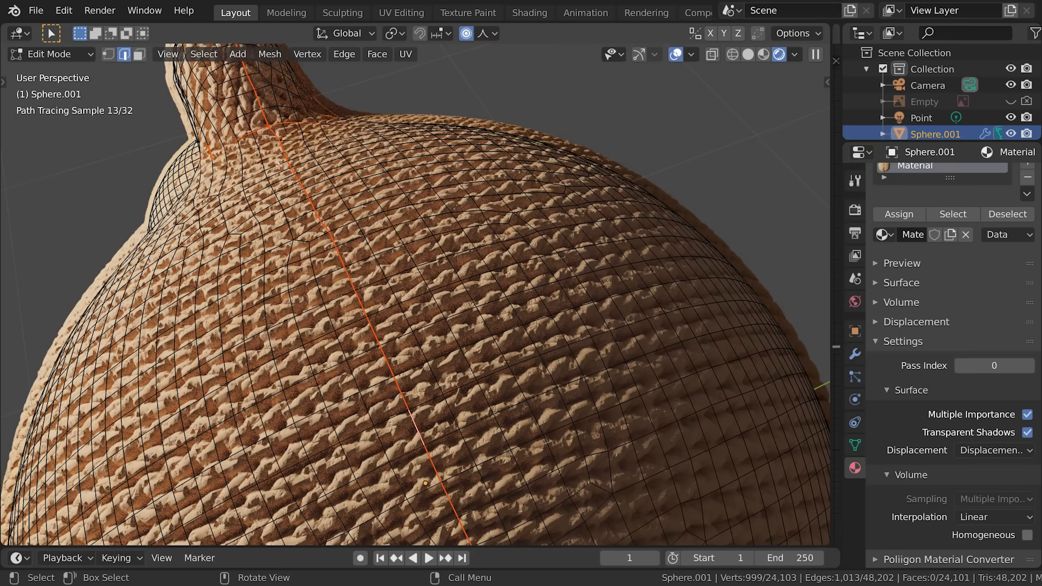
pyautogui.press('Tab')
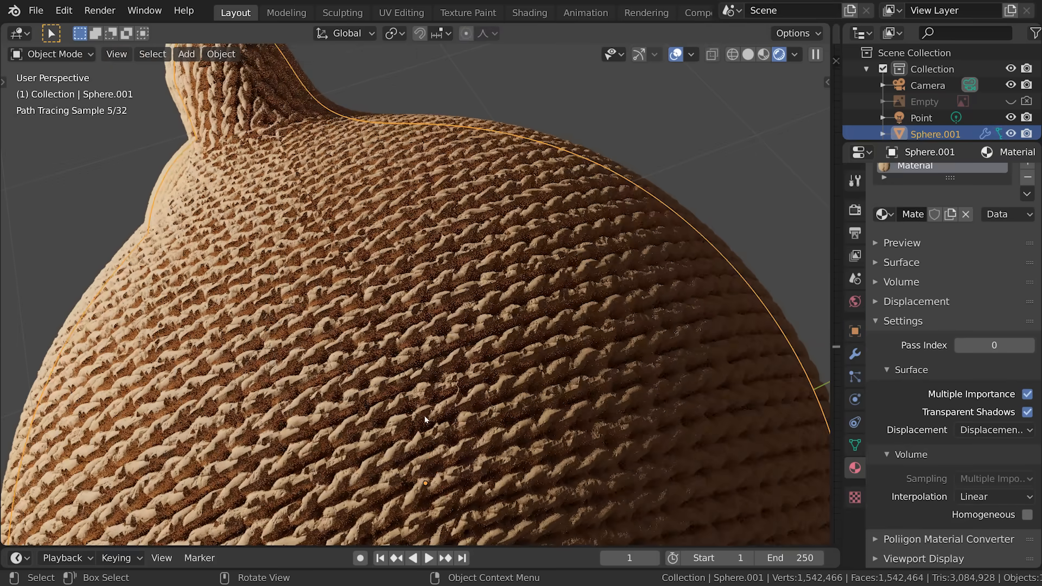